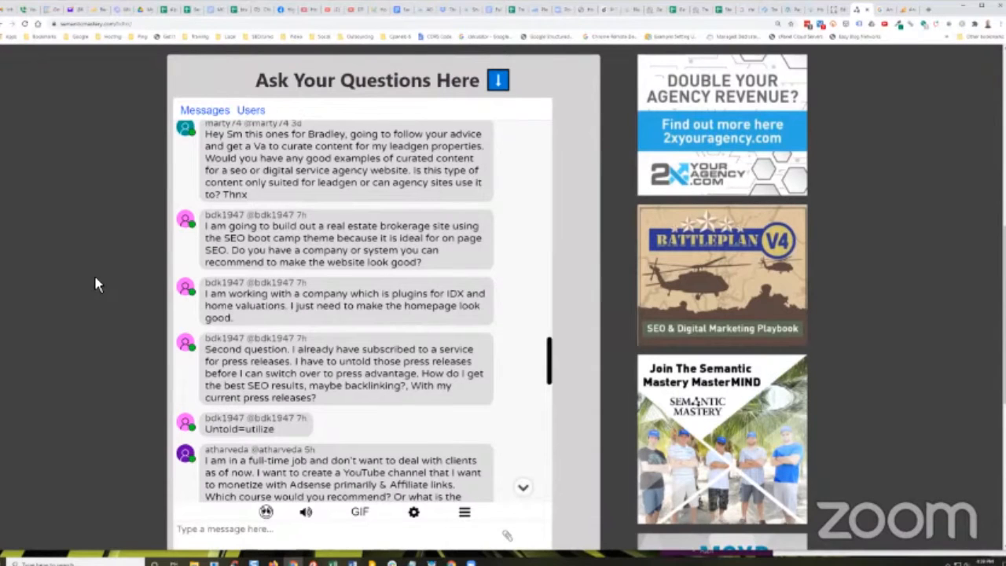
pyautogui.moveTo(93, 305)
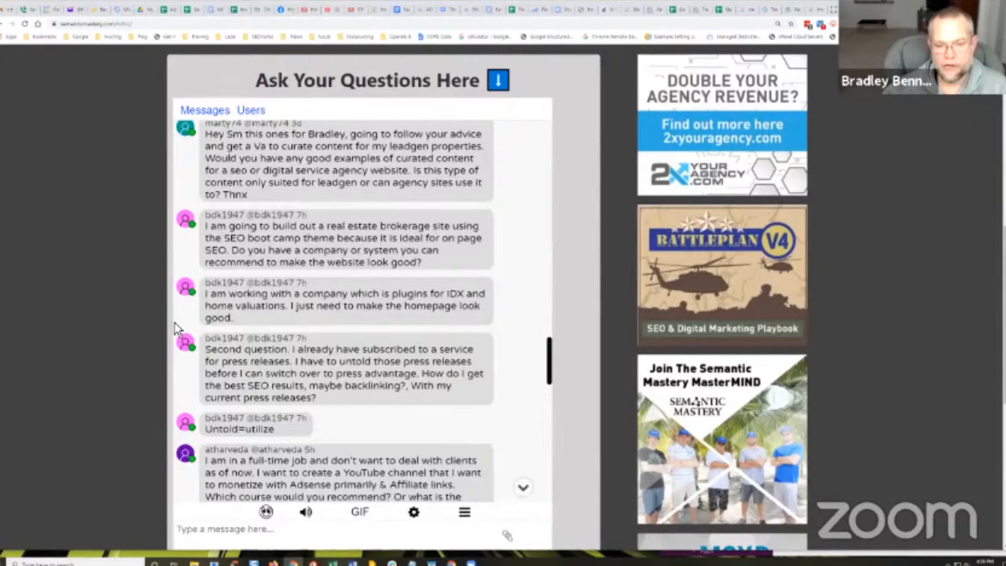
pyautogui.moveTo(110, 326)
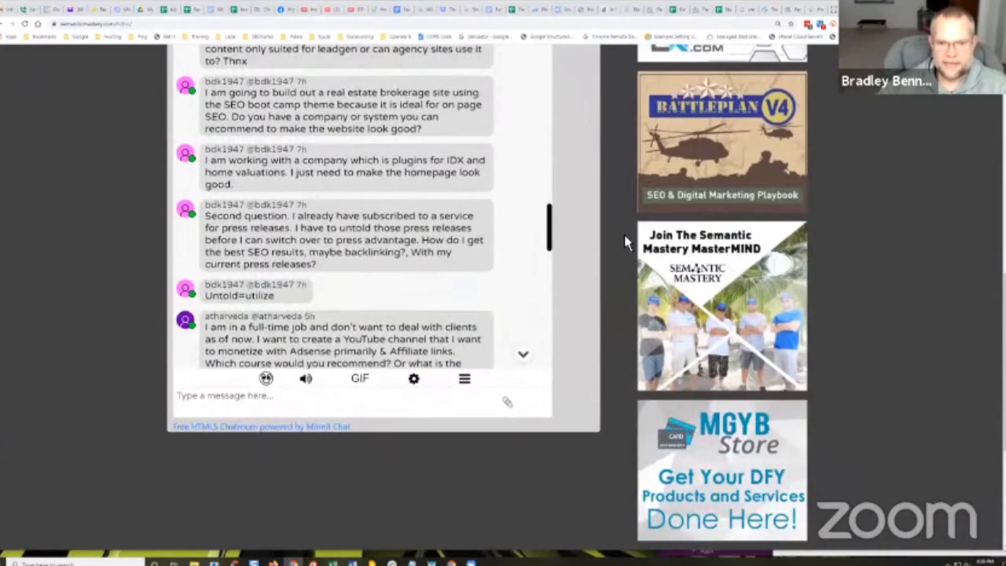
pyautogui.scroll(3)
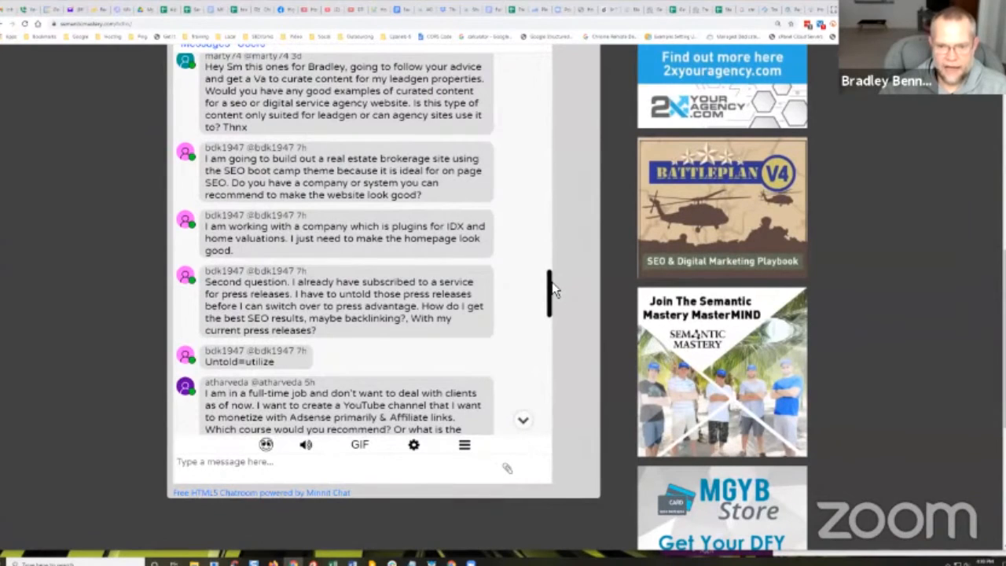
pyautogui.scroll(-3)
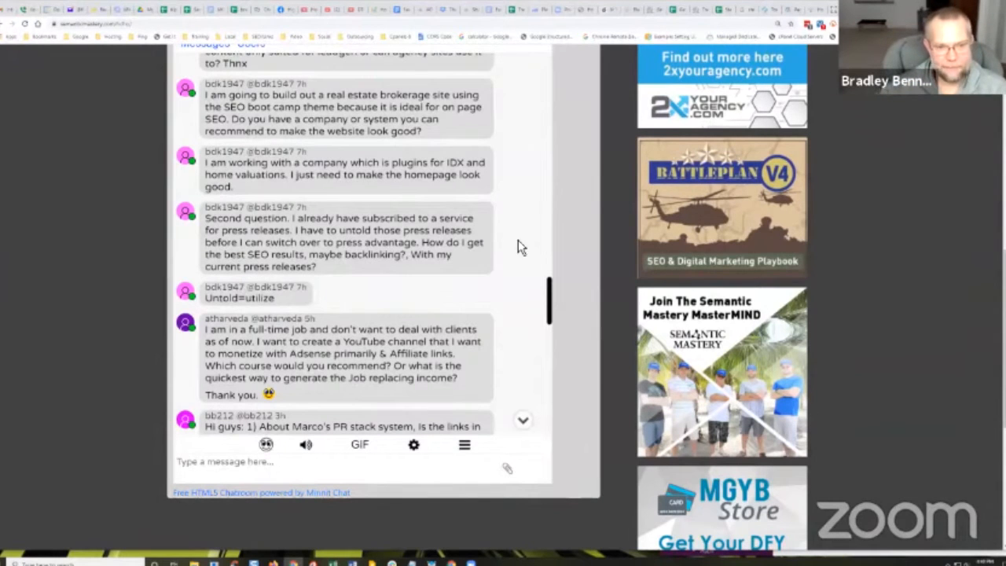
pyautogui.moveTo(124, 194)
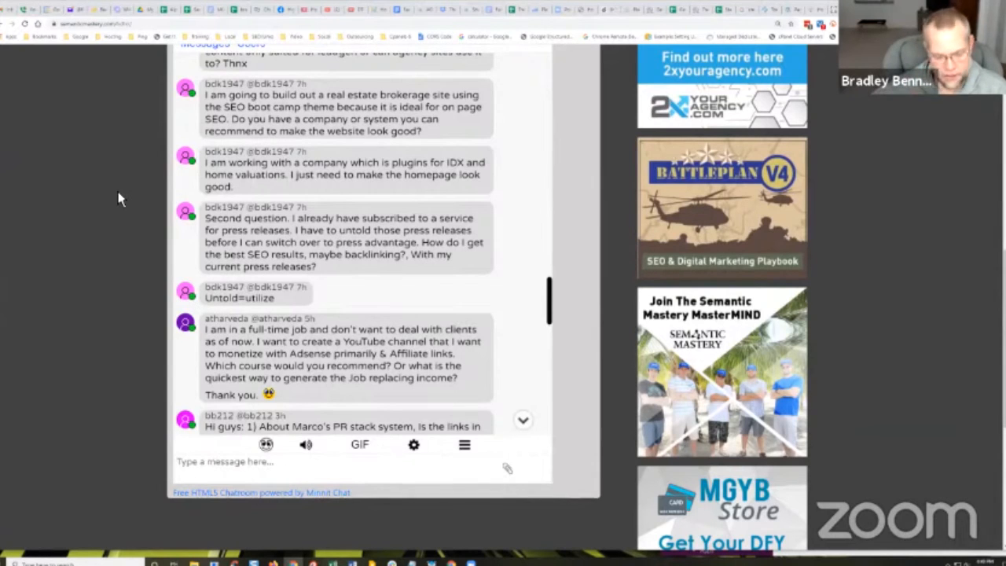
pyautogui.moveTo(67, 143)
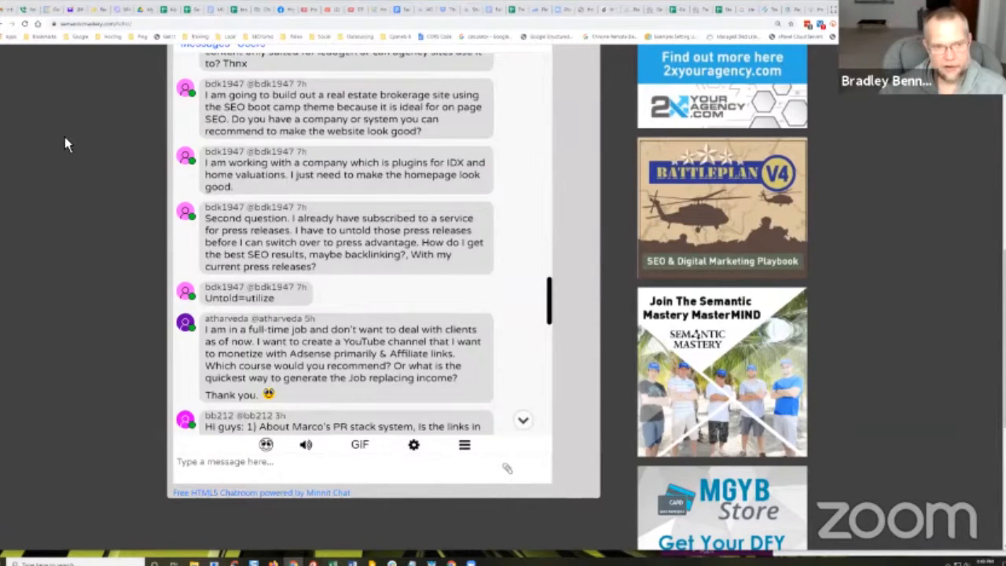
pyautogui.moveTo(146, 171)
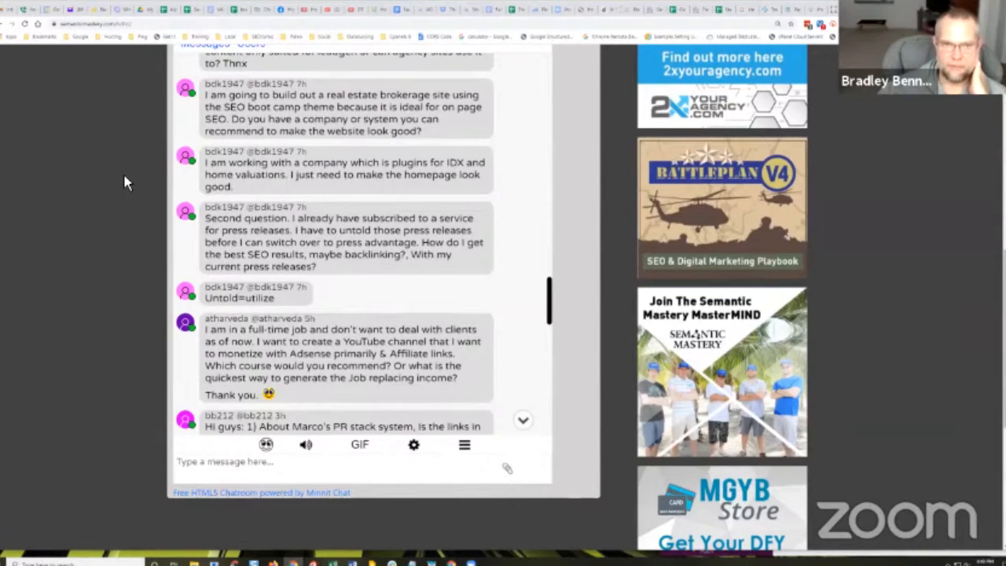
pyautogui.moveTo(177, 164)
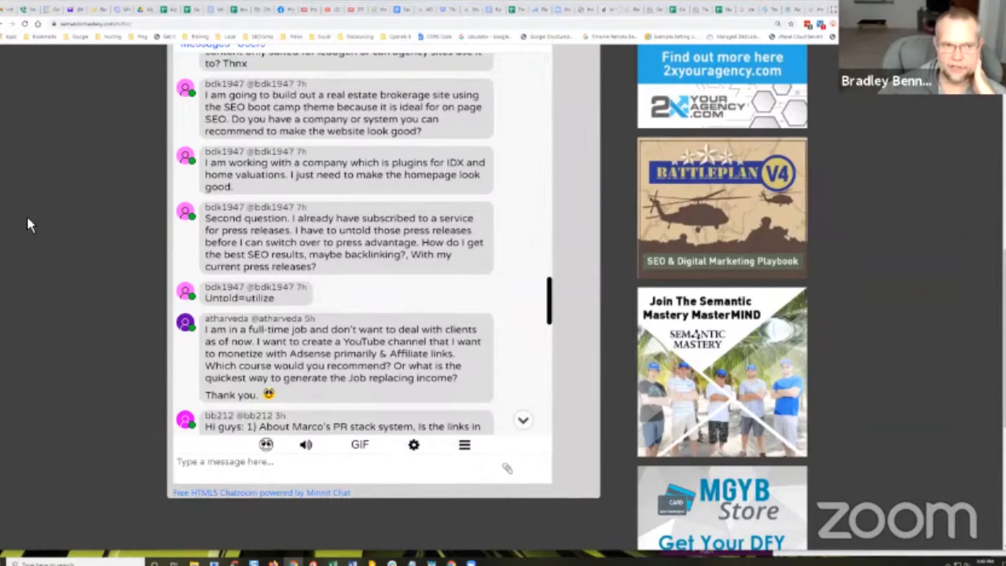
pyautogui.moveTo(47, 277)
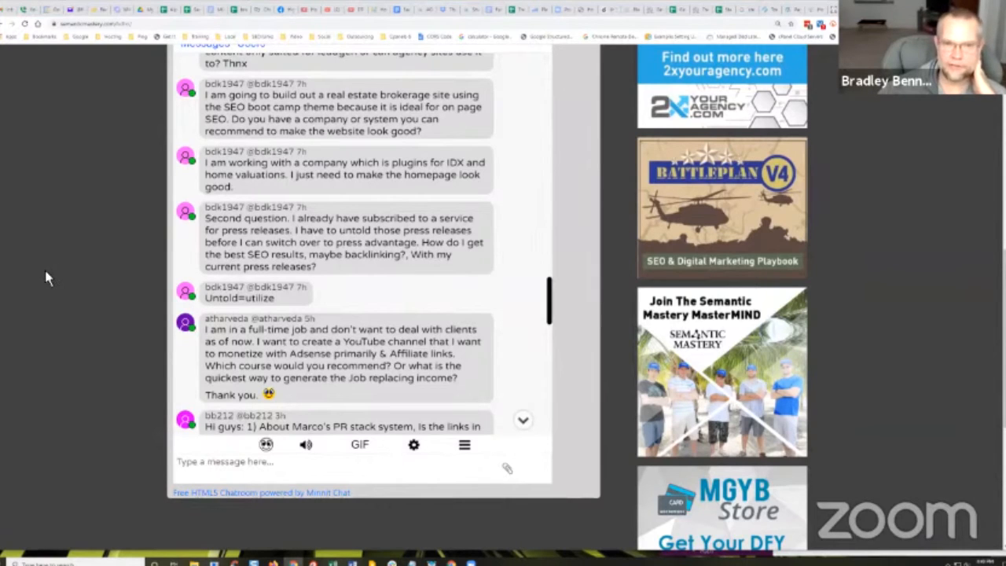
pyautogui.moveTo(45, 282)
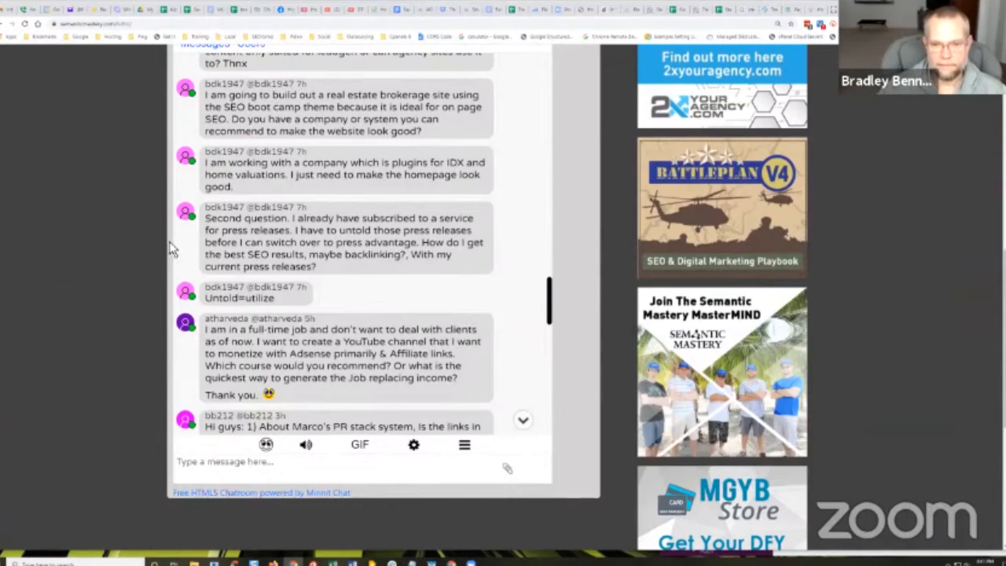
pyautogui.moveTo(557, 297)
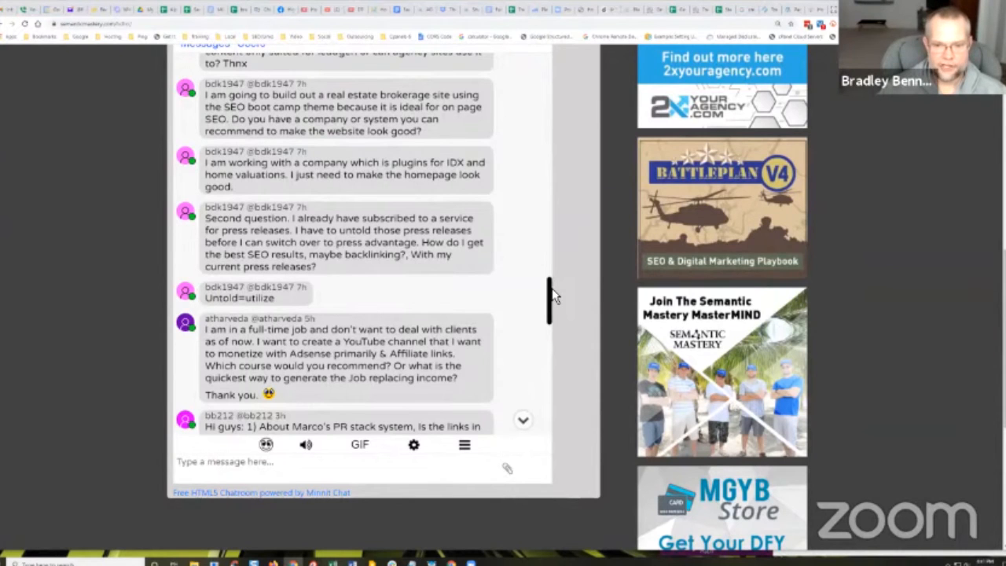
pyautogui.scroll(-3)
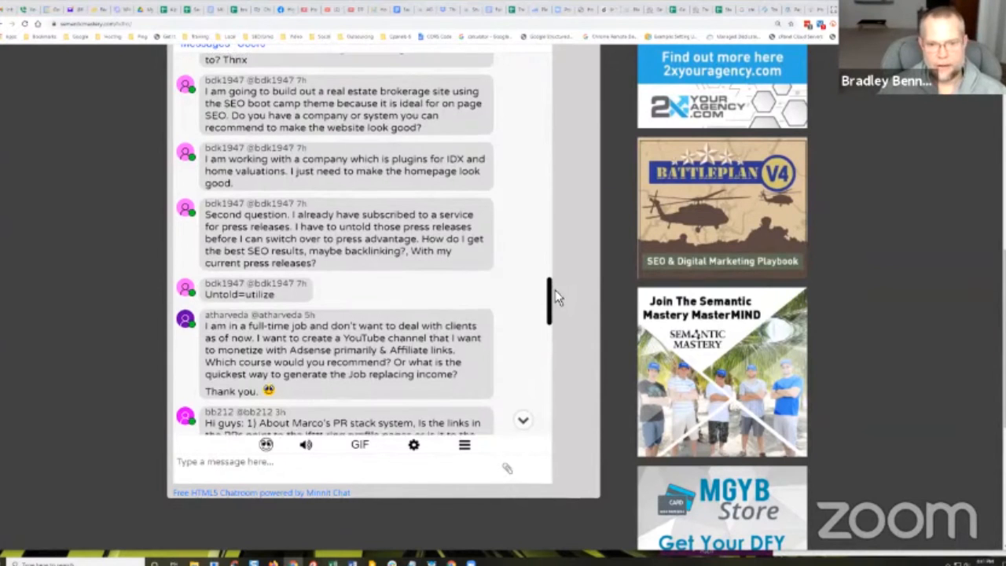
pyautogui.scroll(-3)
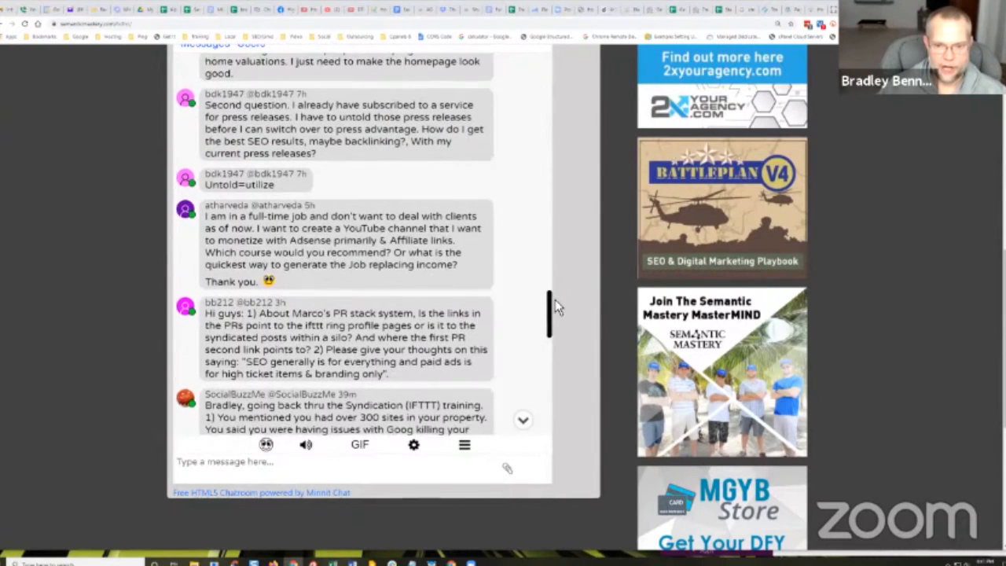
pyautogui.moveTo(142, 168)
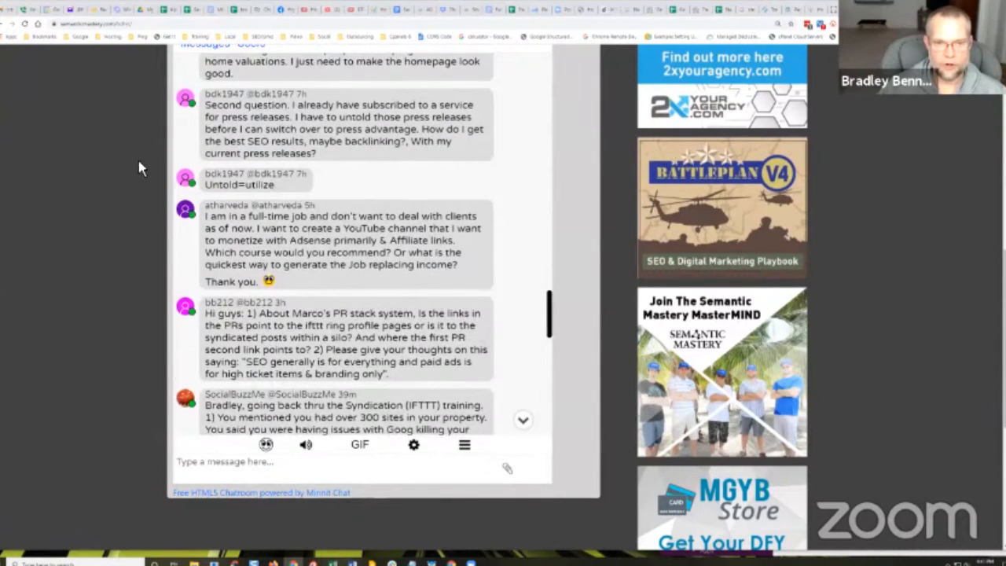